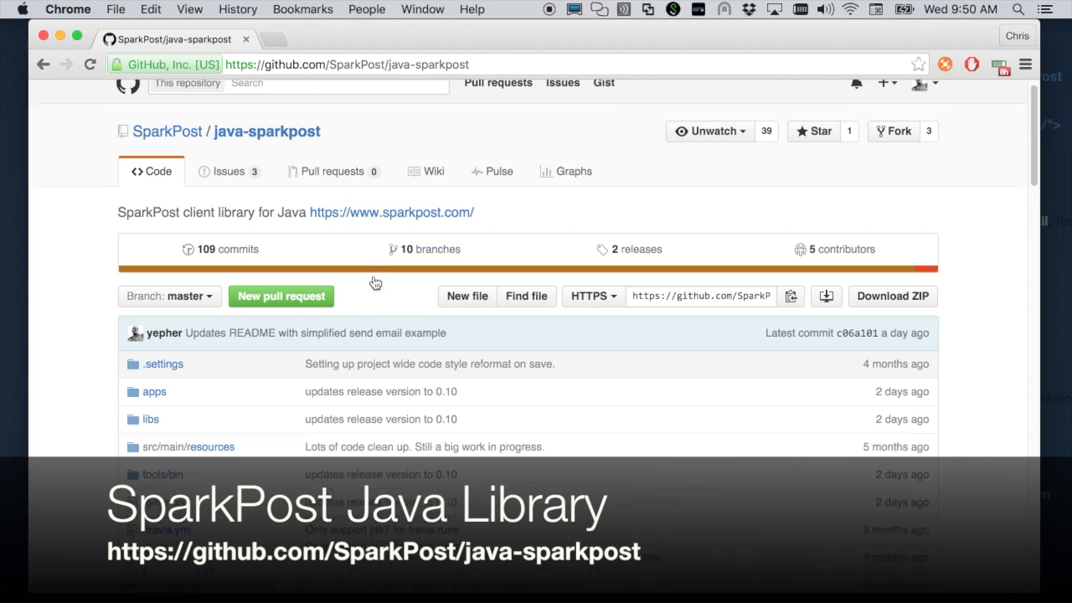
Clone java-sparkpost, change into the folder and run mvn clean install.
{"action": "scroll", "scroll_direction": "down", "scroll_amount": 3}
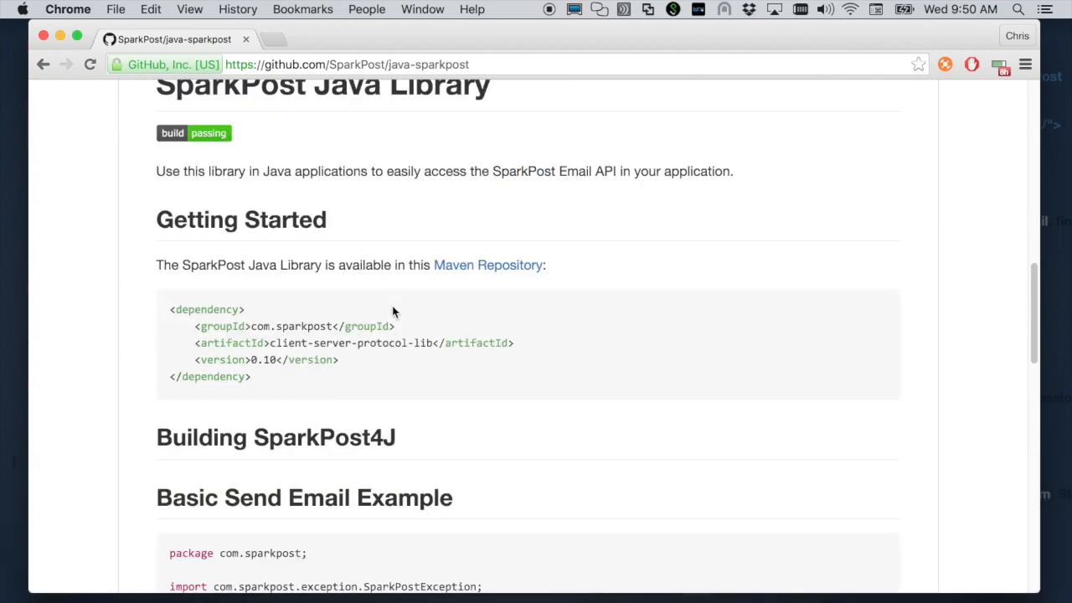
{"action": "scroll", "scroll_direction": "down", "scroll_amount": 3}
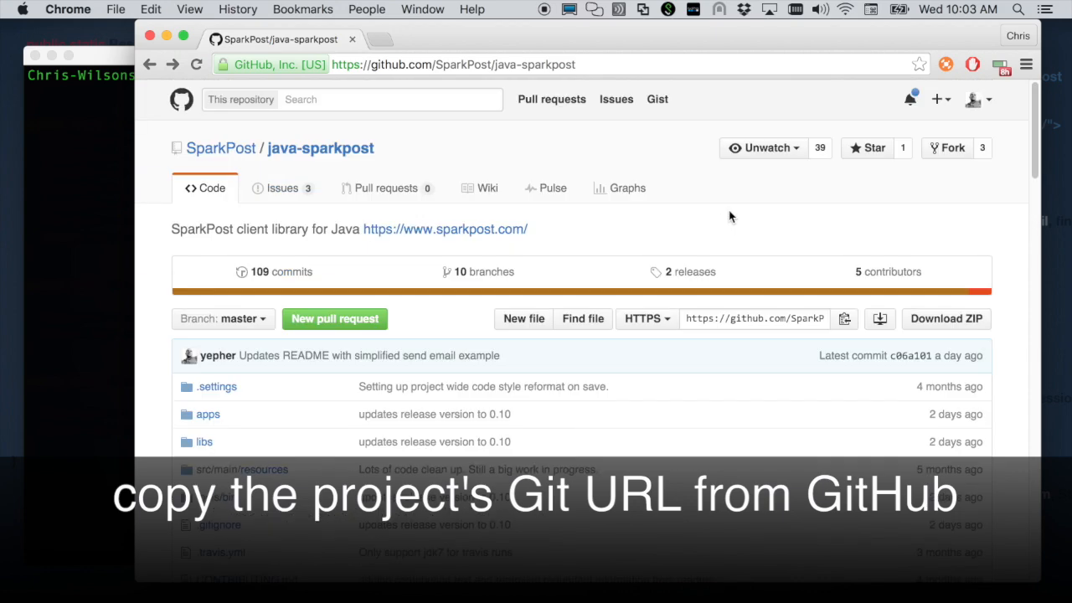
{"action": "mouse_move", "coordinate": [142, 166]}
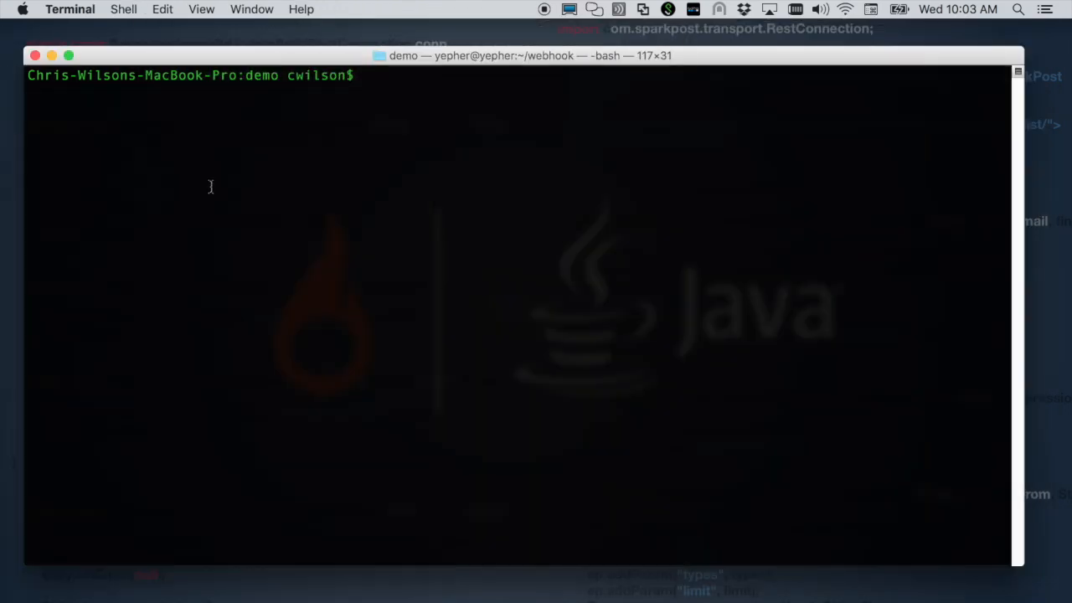
{"action": "type", "text": "git clone https://github.com/SparkPost/java-sparkpost.git"}
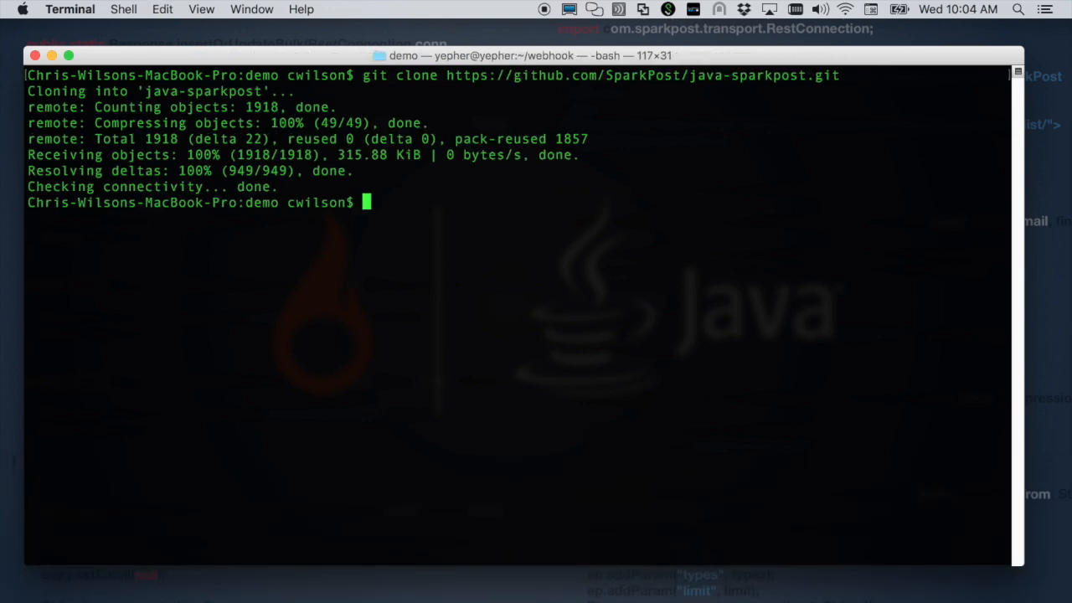
{"action": "type", "text": "cd java-sparkpost/"}
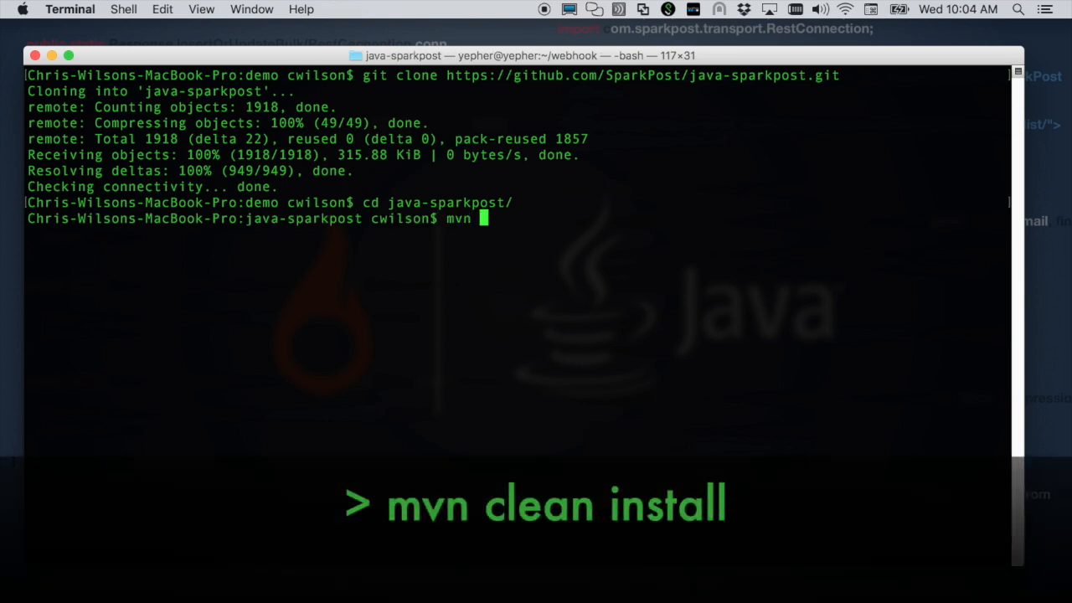
{"action": "type", "text": "clean instal"}
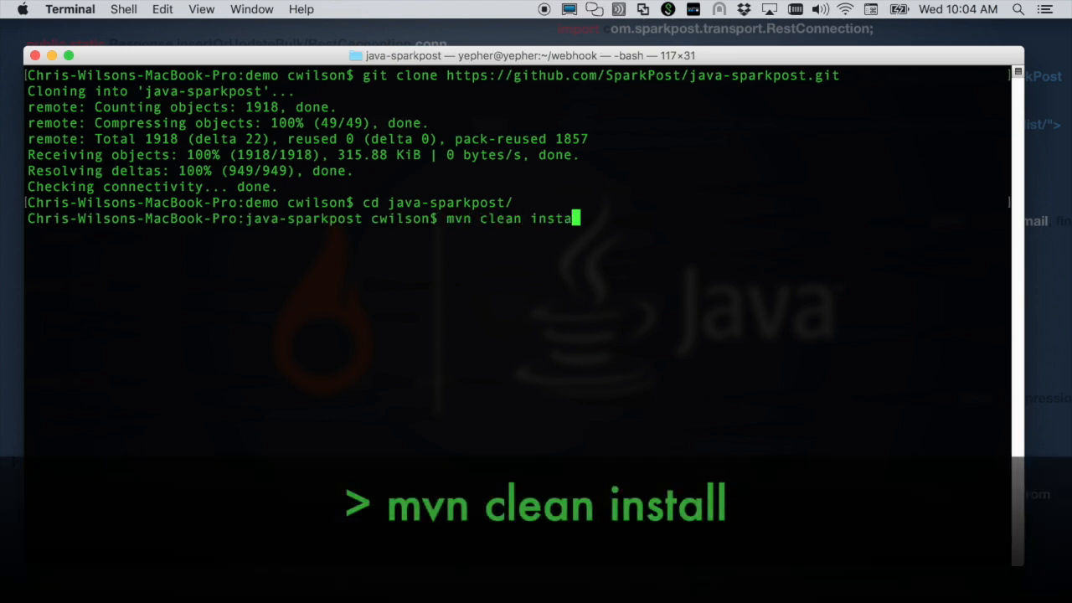
{"action": "key", "text": "Return"}
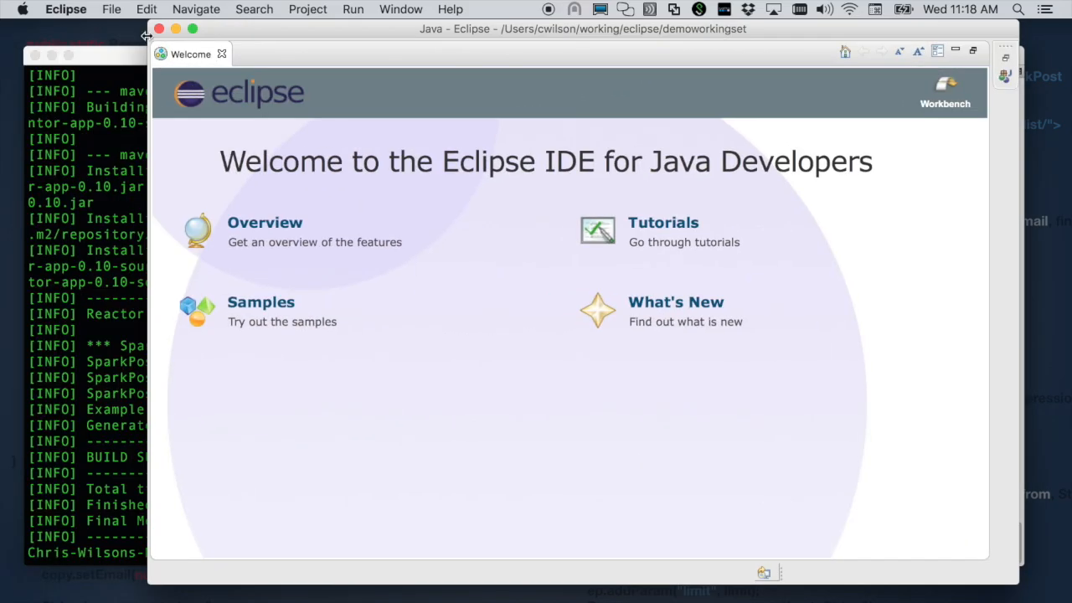
Import the existing Maven projects from java-sparkpost via File > Import, finishing the wizard.
{"action": "left_click", "coordinate": [222, 53]}
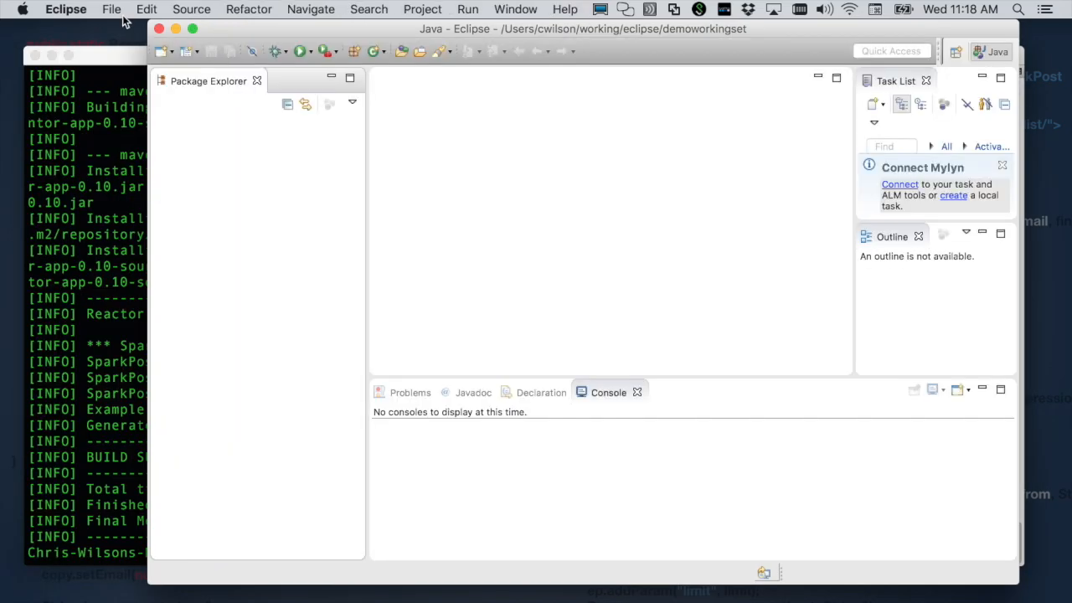
{"action": "left_click", "coordinate": [111, 10]}
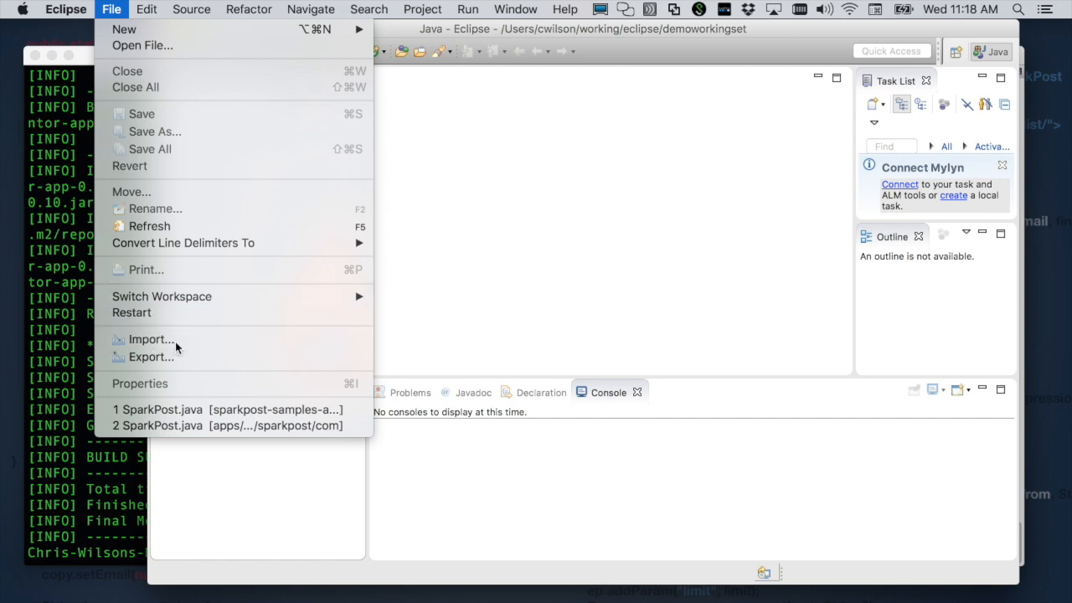
{"action": "left_click", "coordinate": [151, 338]}
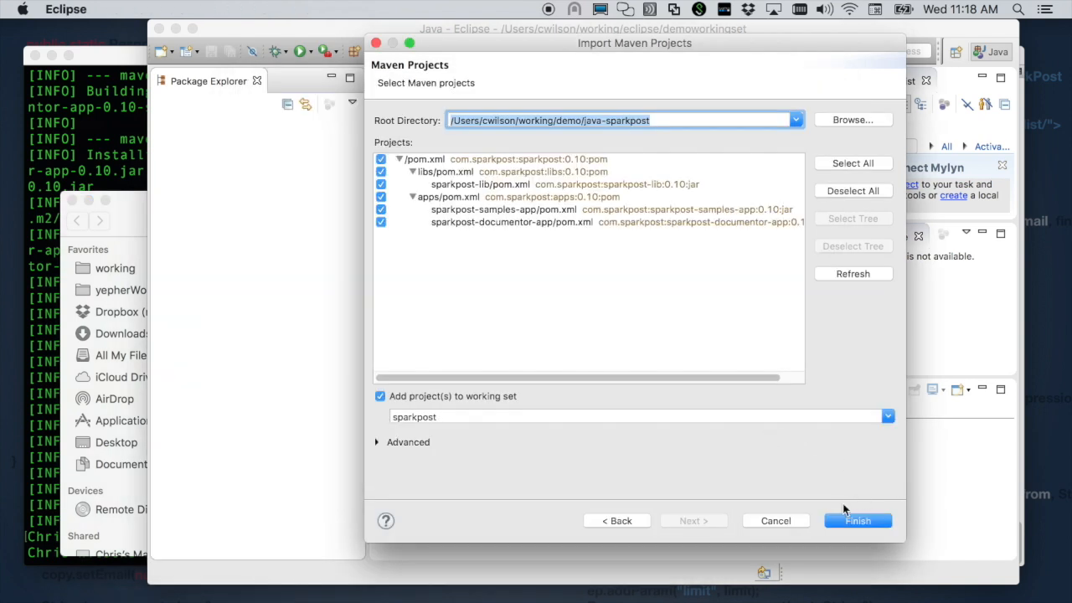
{"action": "left_click", "coordinate": [858, 519]}
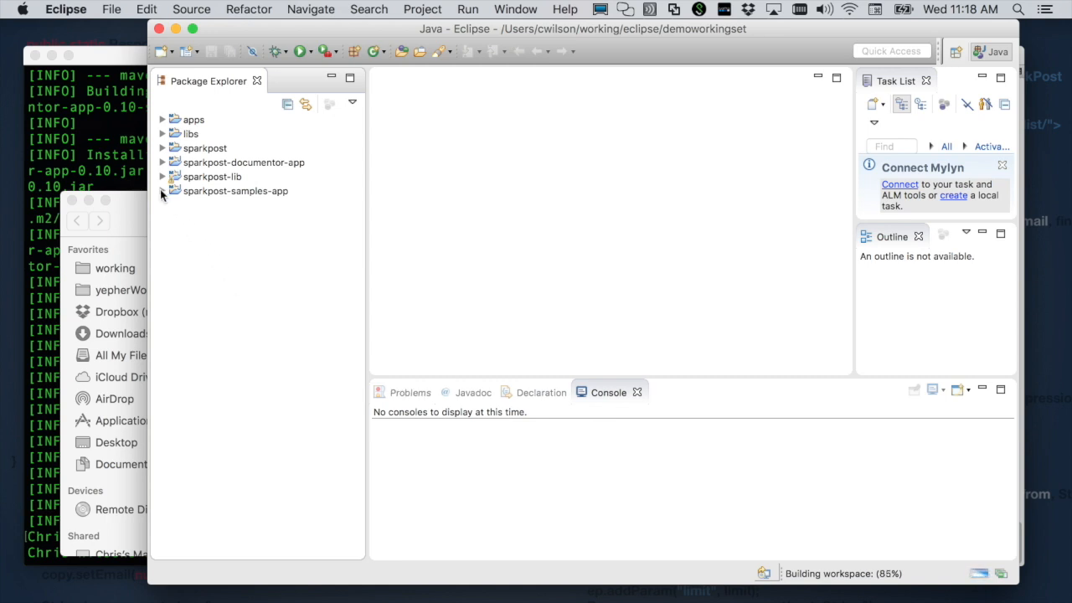
Expand sparkpost-samples-app down to com.sparkpost and bring up SparkPost.java in the editor.
{"action": "left_click", "coordinate": [163, 191]}
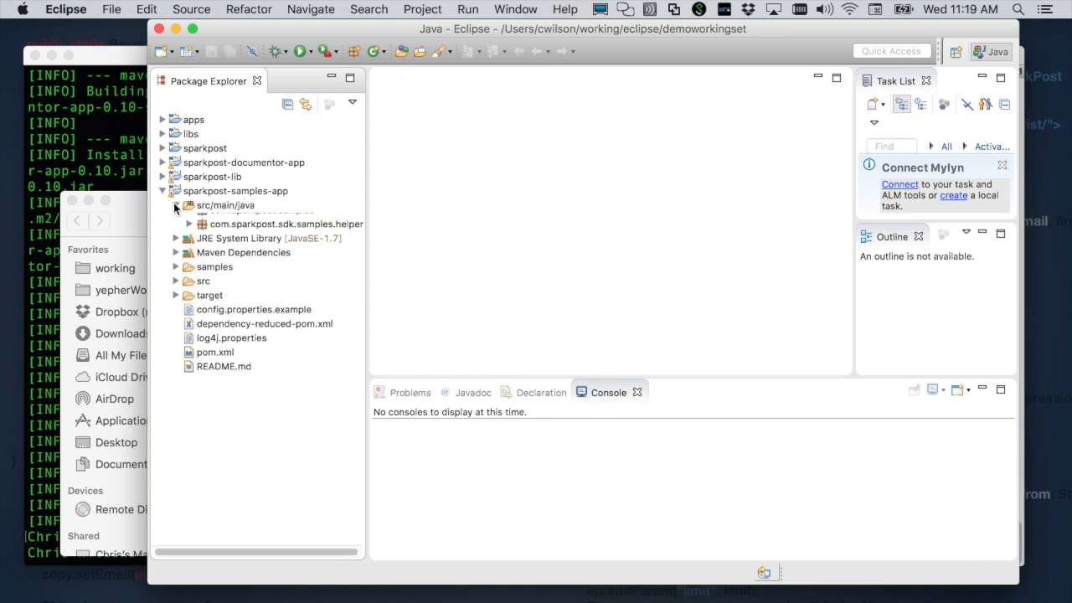
{"action": "left_click", "coordinate": [189, 218]}
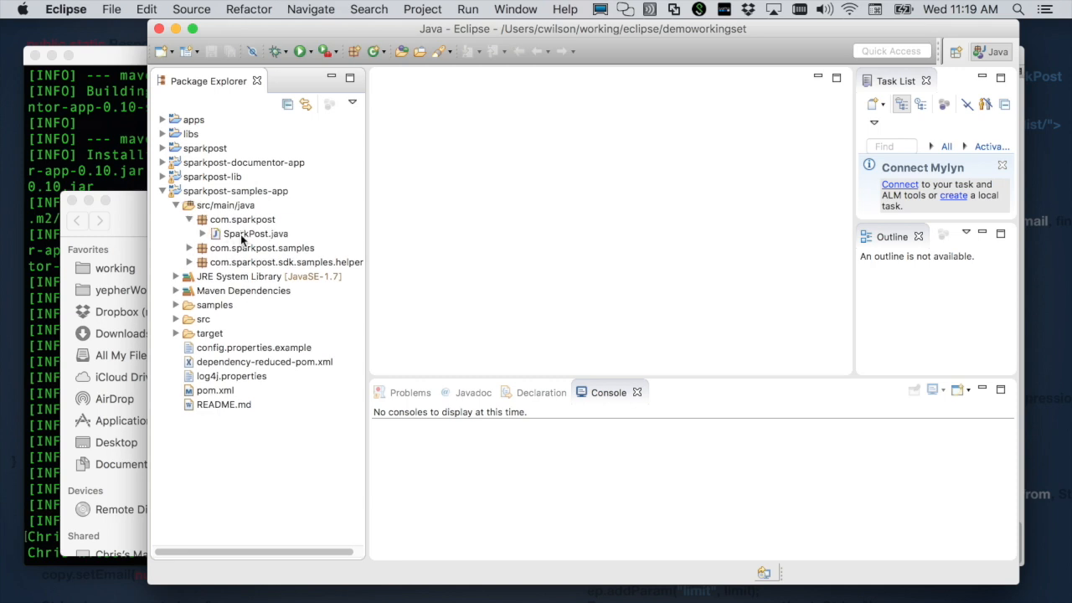
{"action": "double_click", "coordinate": [255, 234]}
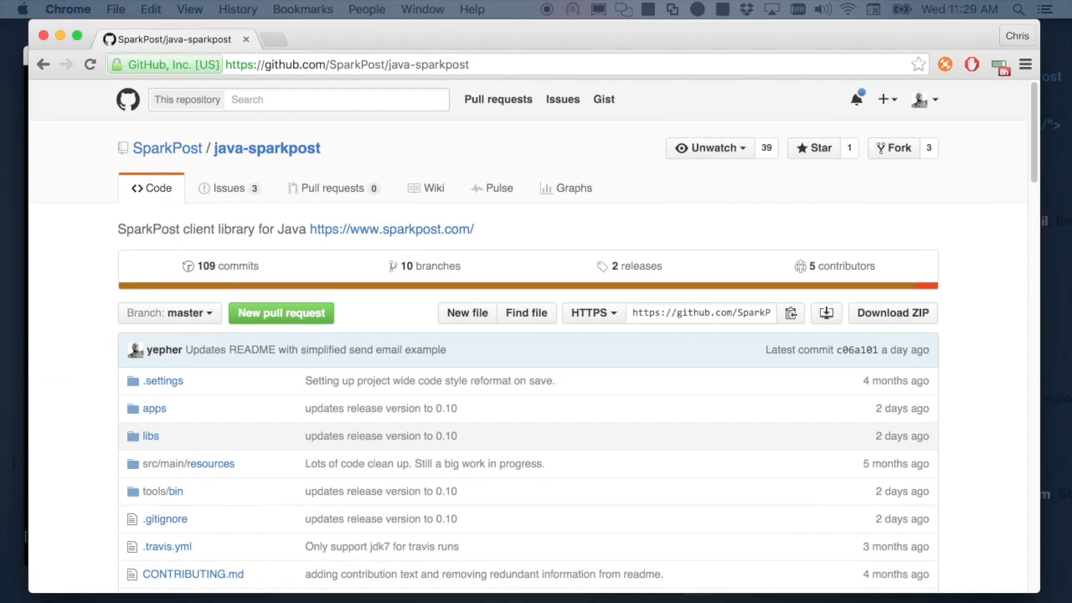
{"action": "mouse_move", "coordinate": [554, 145]}
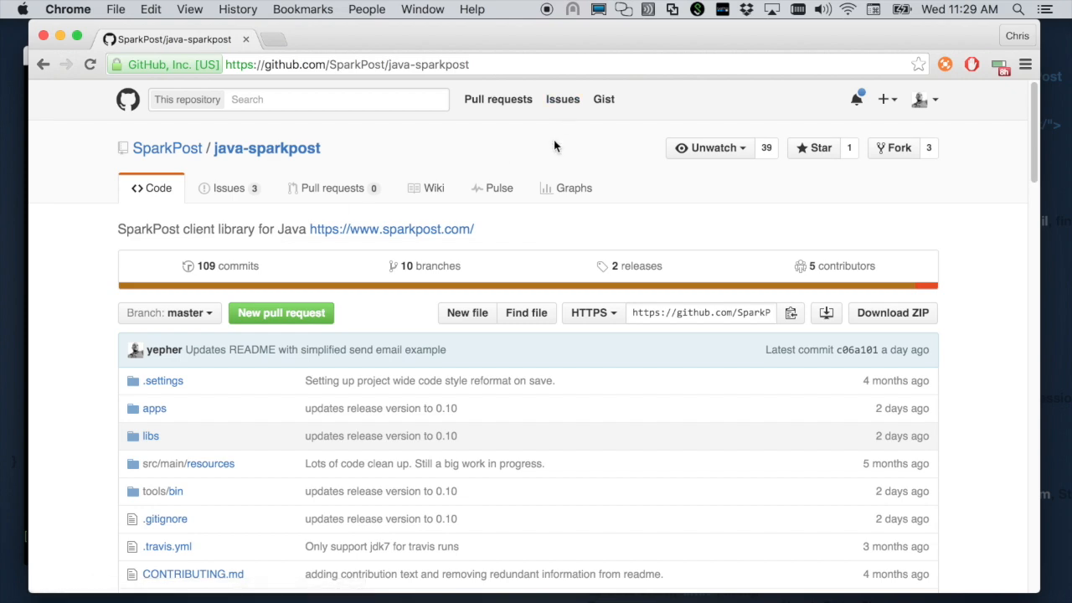
Go to sparkpost.com in a new tab and log in to the dashboard.
{"action": "left_click", "coordinate": [390, 228]}
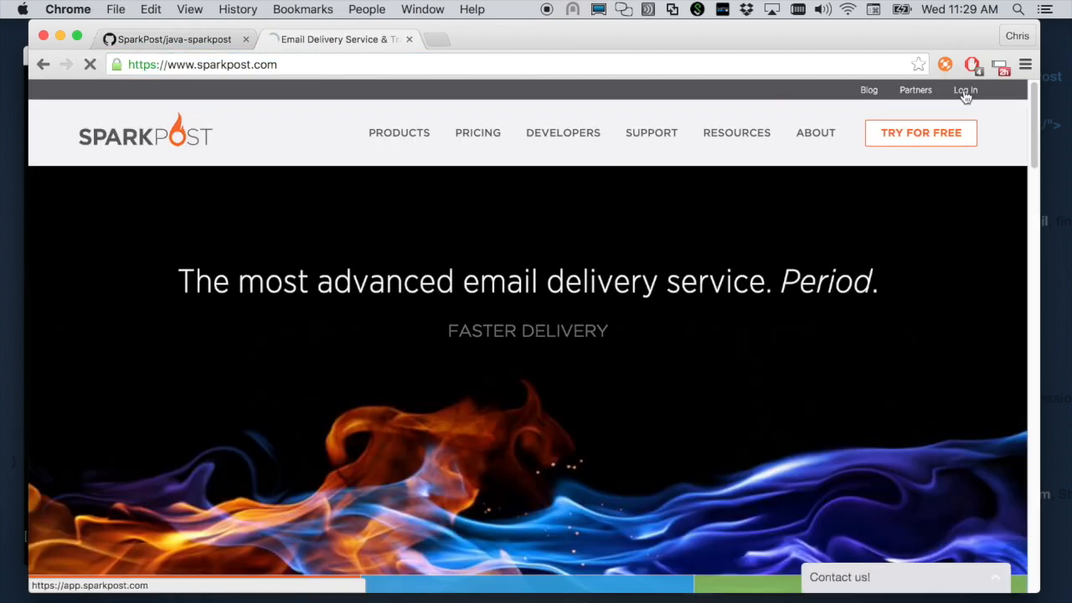
{"action": "left_click", "coordinate": [965, 90]}
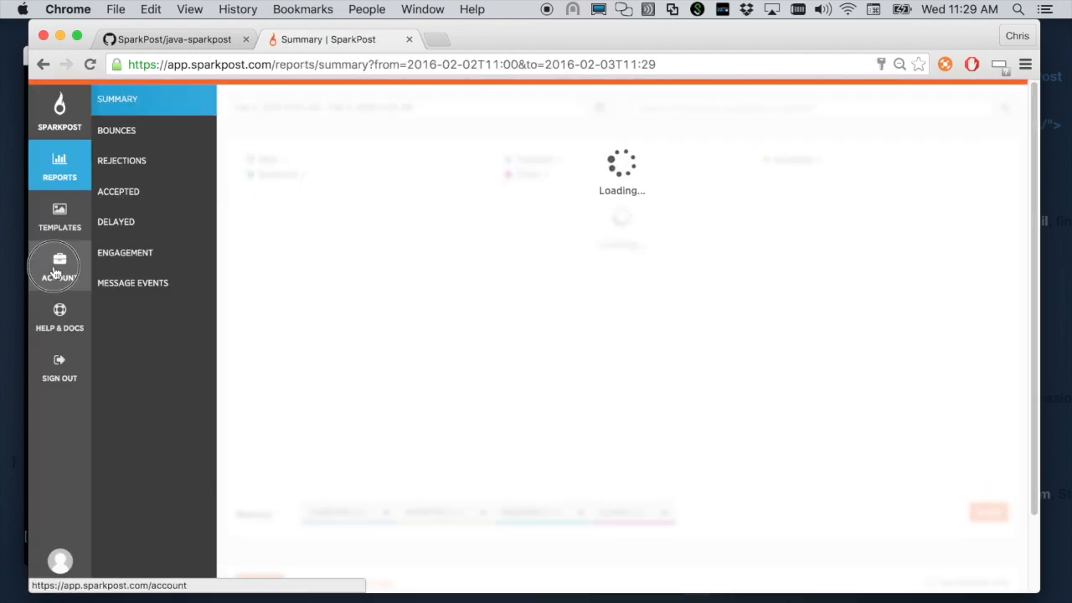
Under Account > API Keys, add a key named Demo Key and copy its generated value.
{"action": "left_click", "coordinate": [61, 265]}
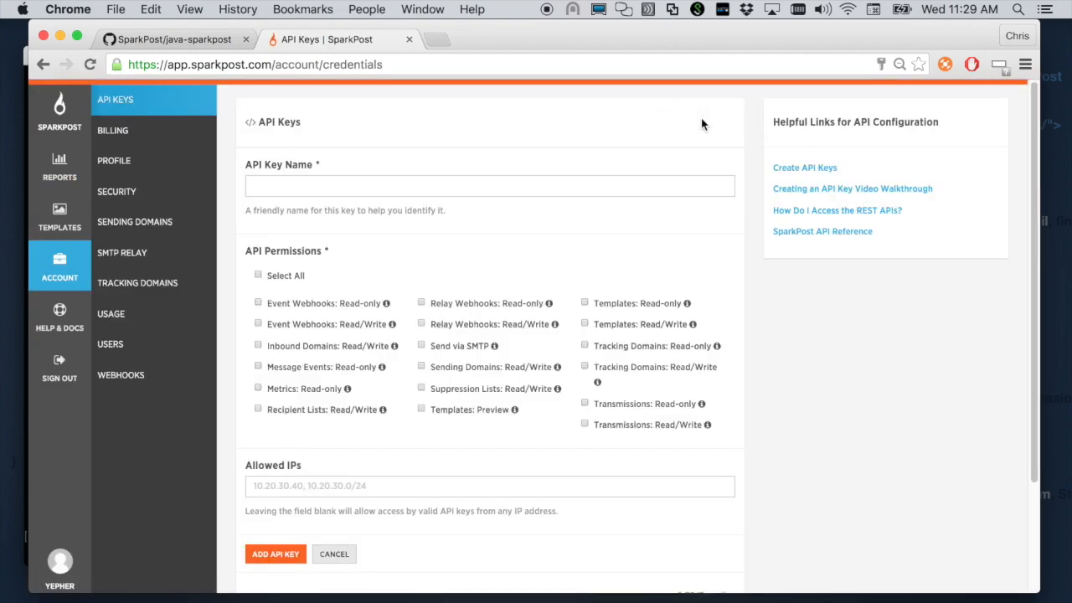
{"action": "left_click", "coordinate": [258, 274]}
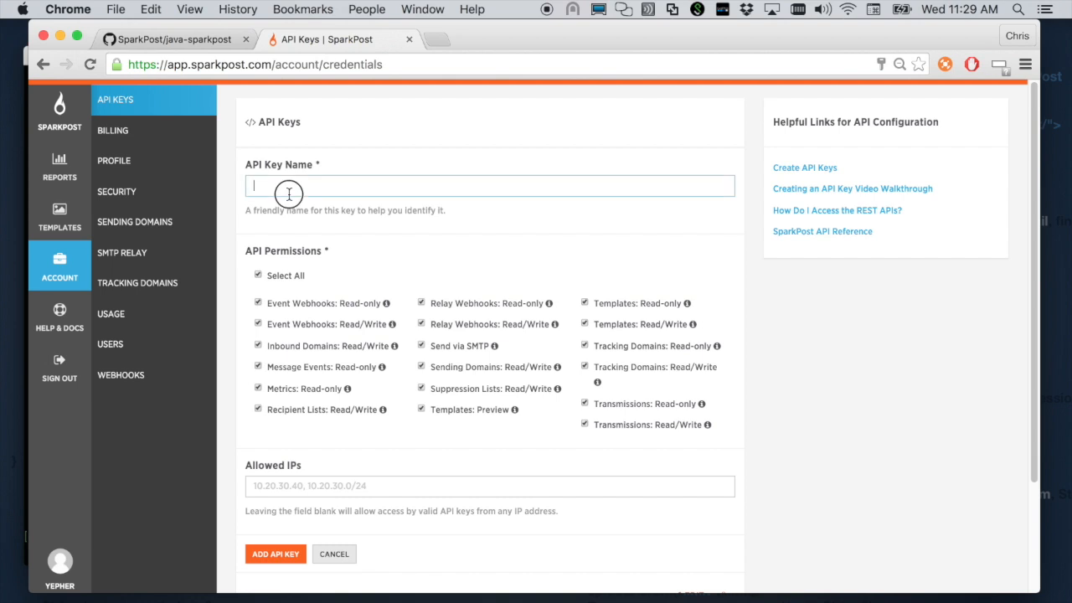
{"action": "type", "text": "Demo Key"}
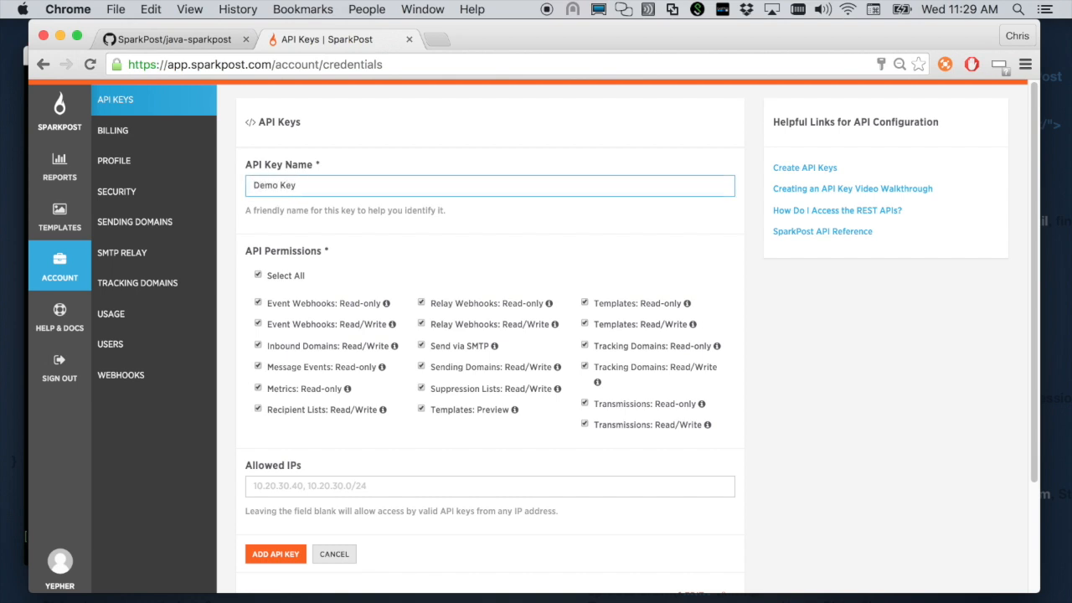
{"action": "left_click", "coordinate": [275, 553]}
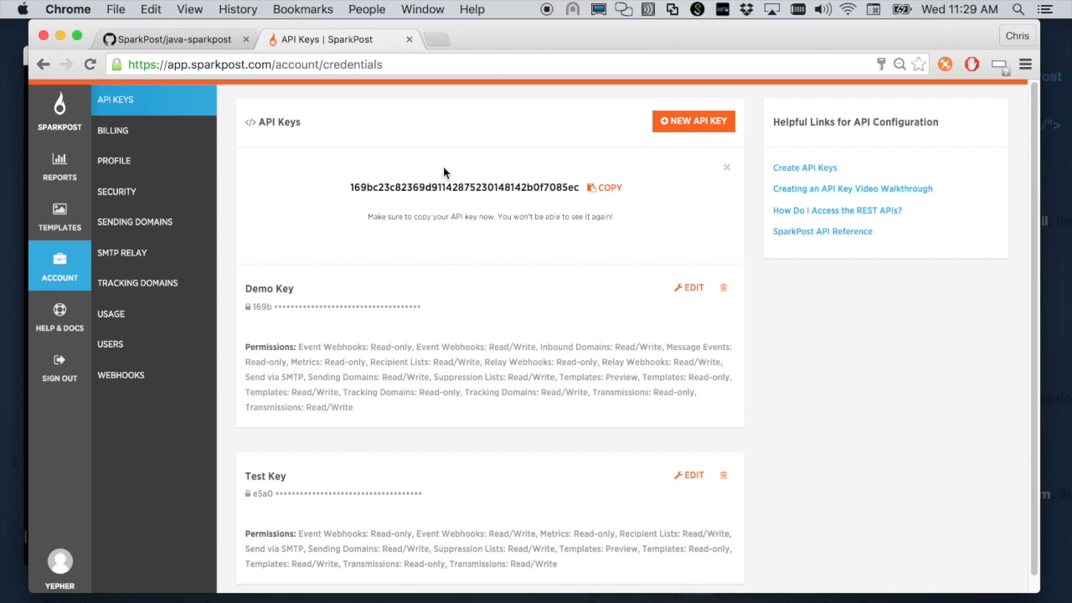
{"action": "left_click", "coordinate": [610, 188]}
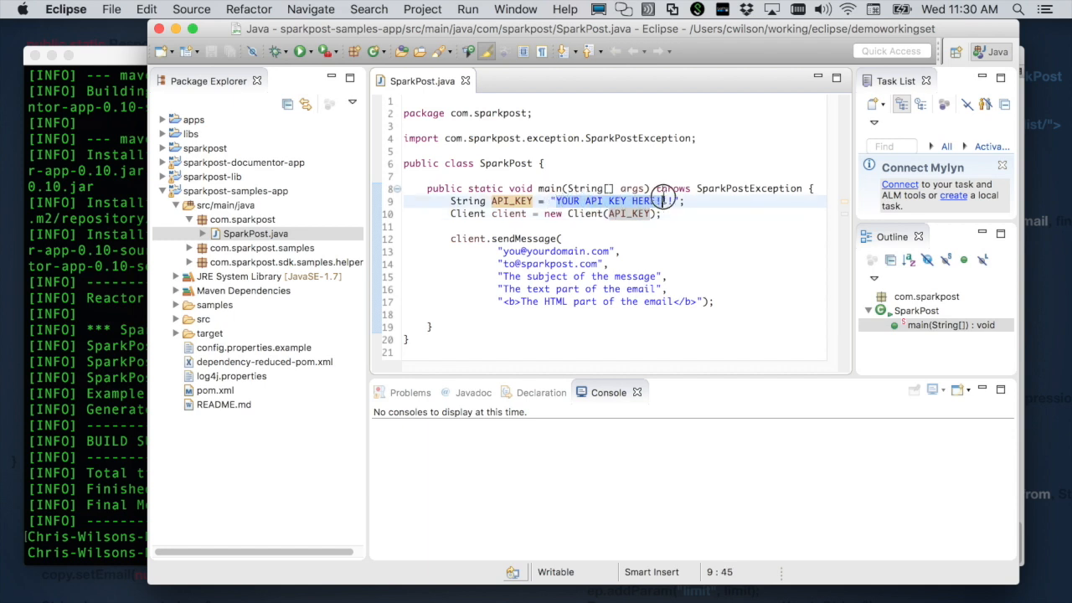
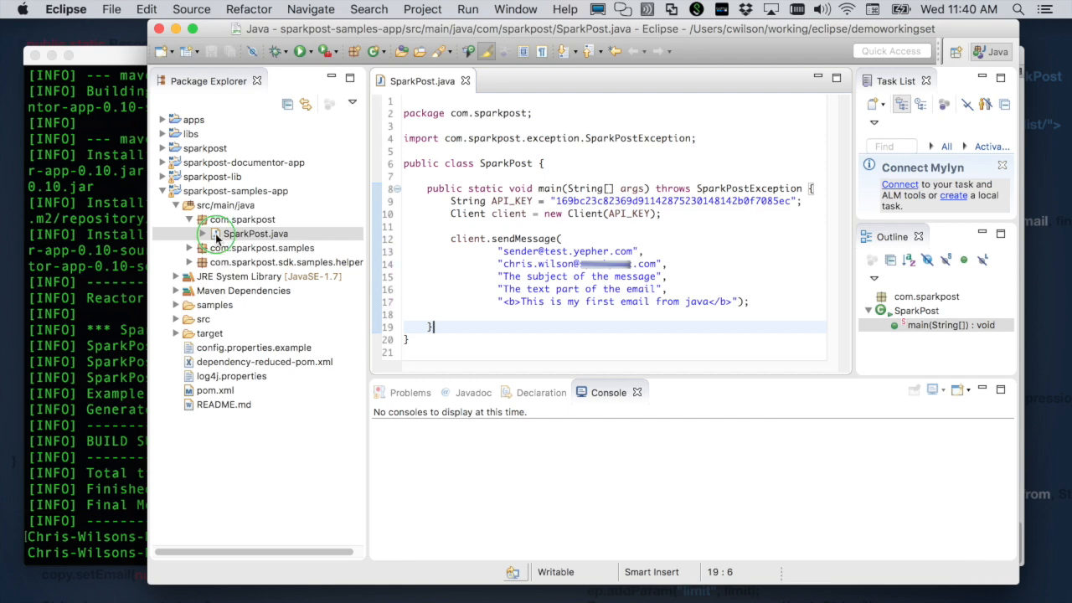
Run SparkPost.java via Run As > Java Application to send the test email.
{"action": "right_click", "coordinate": [254, 235]}
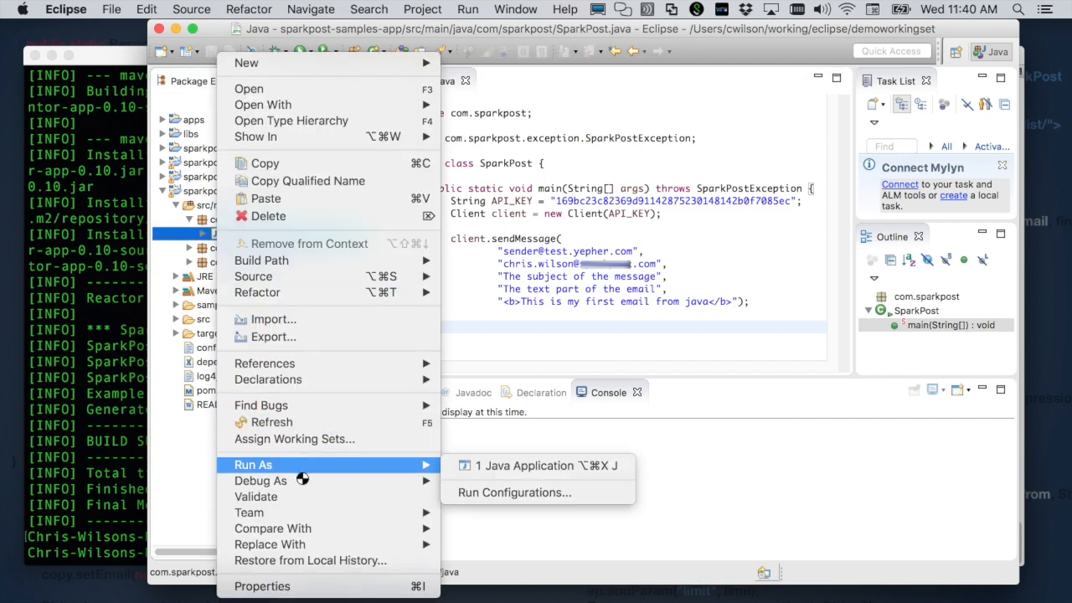
{"action": "left_click", "coordinate": [522, 466]}
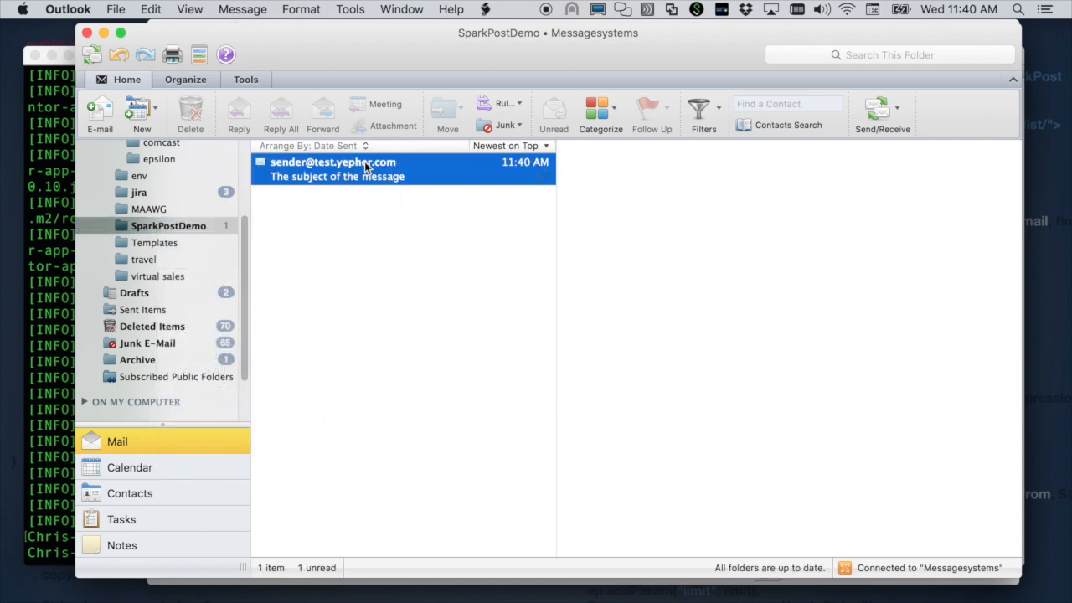
{"action": "left_click", "coordinate": [332, 167]}
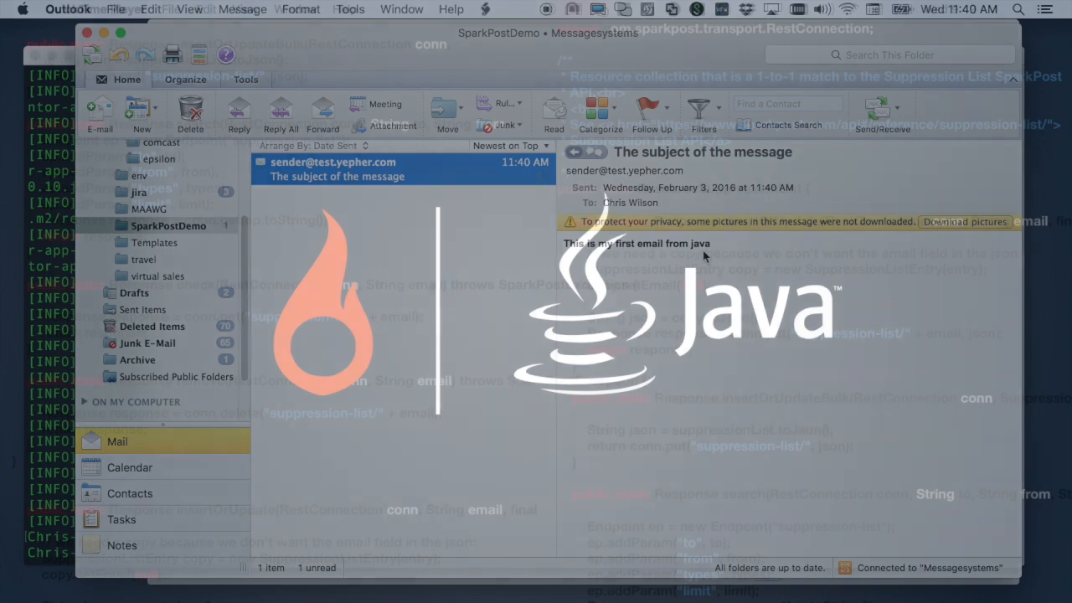